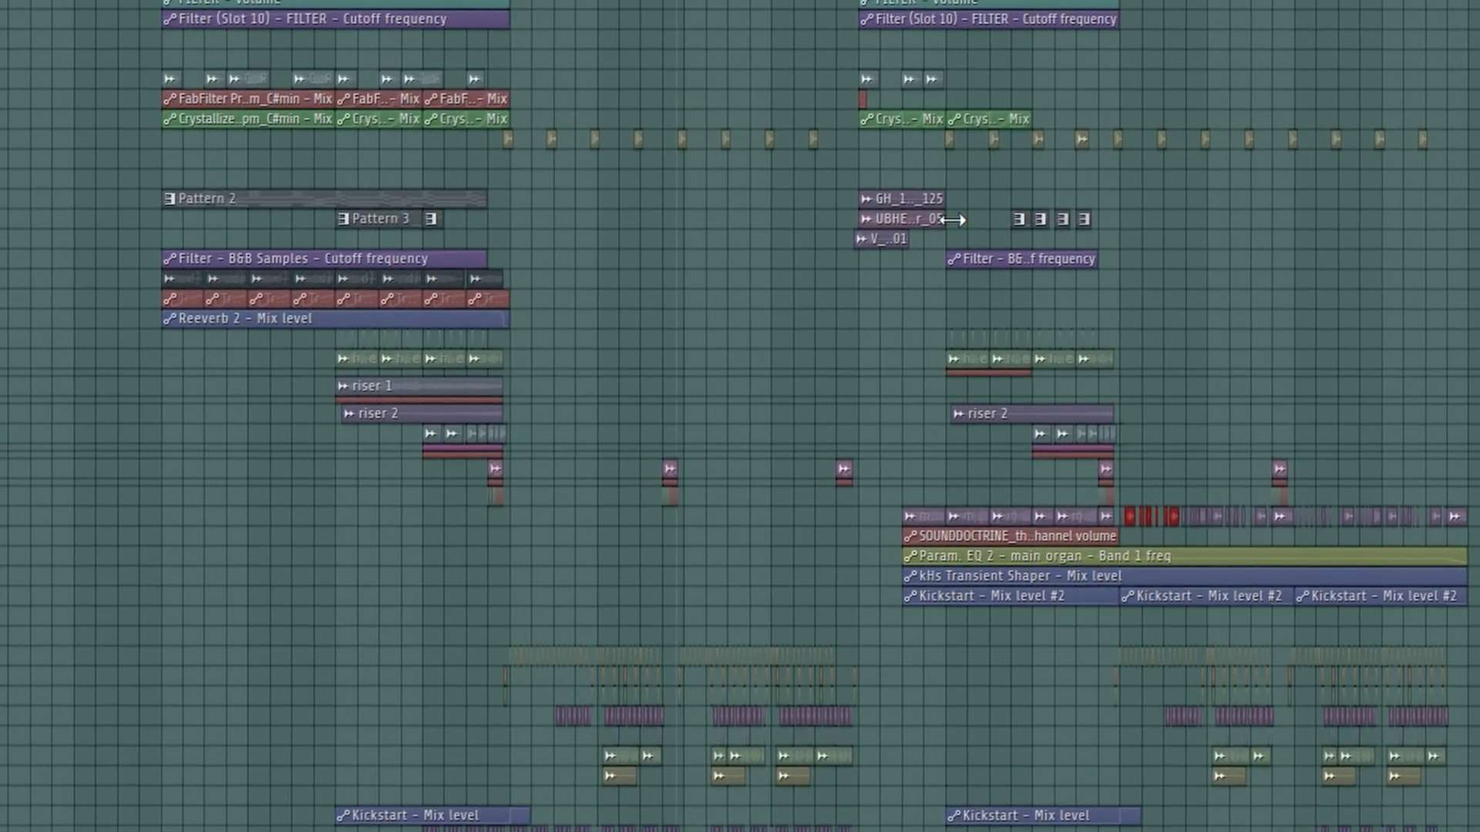
{"action": "scroll", "scroll_direction": "down", "scroll_amount": 3}
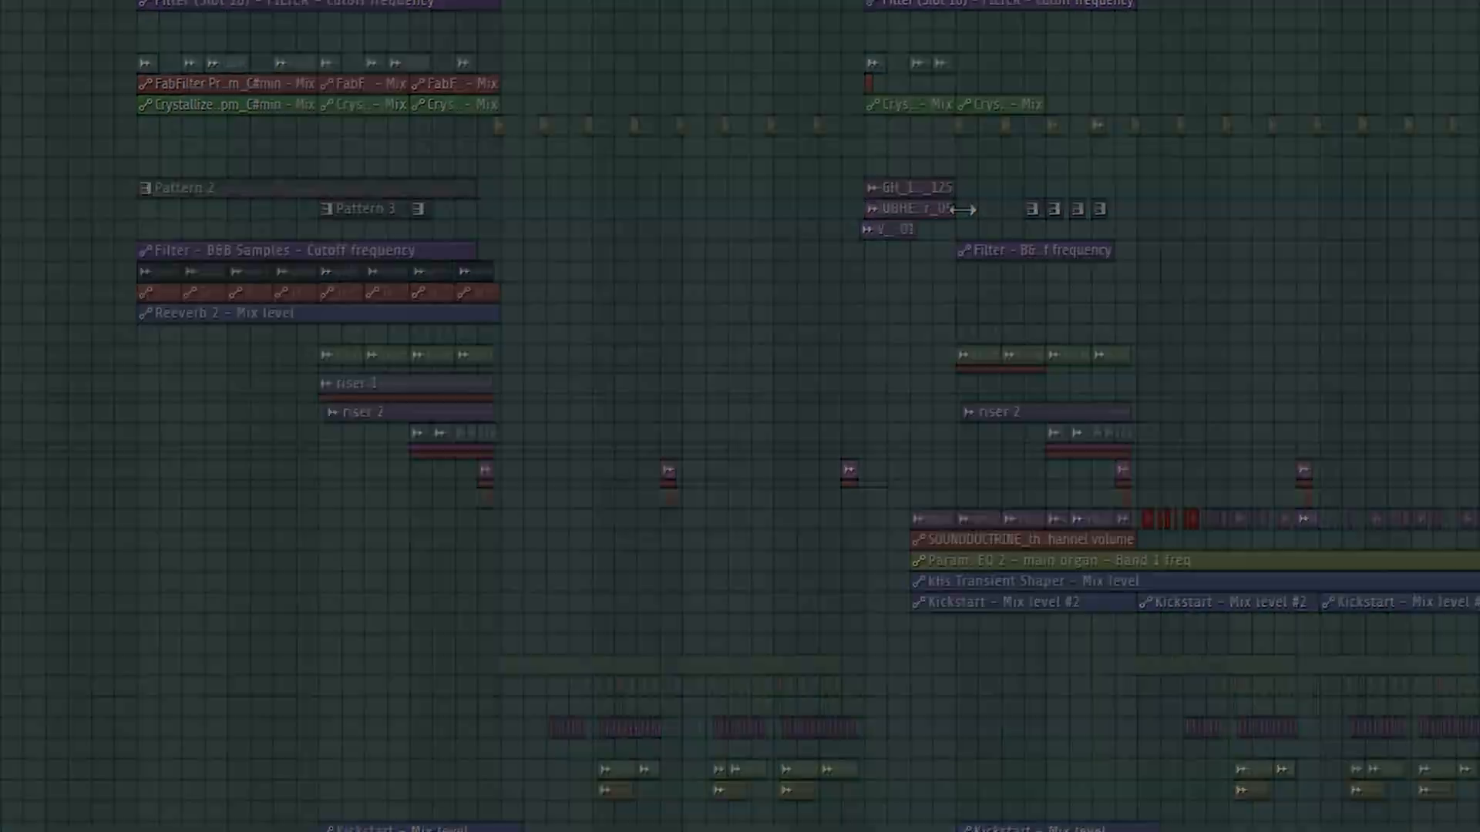